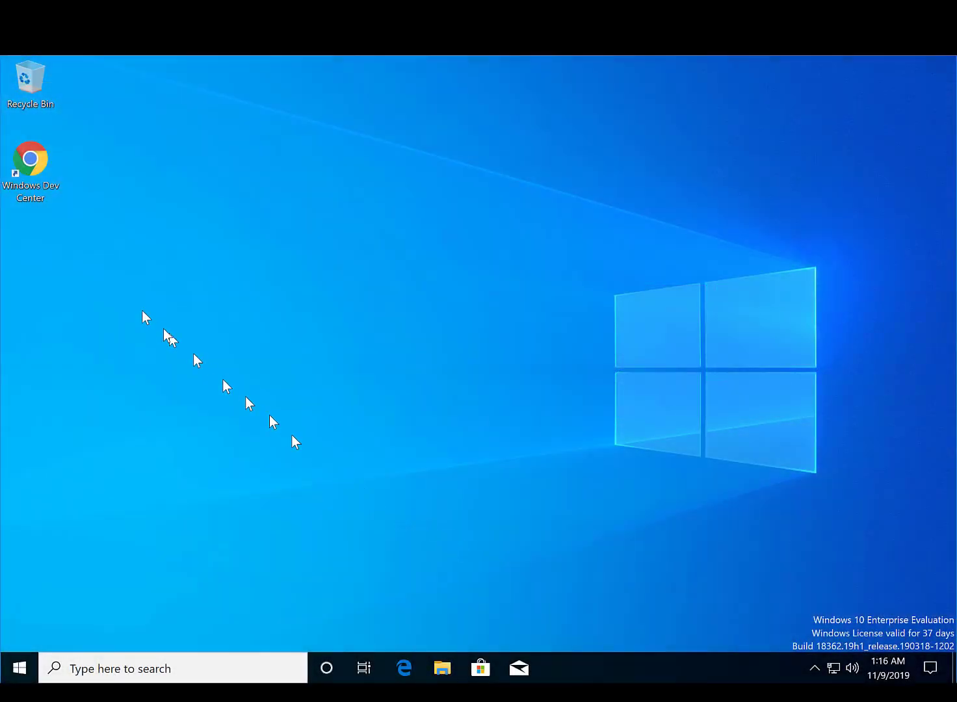
Step: Launch the Windows Dev Center desktop shortcut to open the Microsoft Developer site in Chrome
{"action": "double_click", "coordinate": [30, 159]}
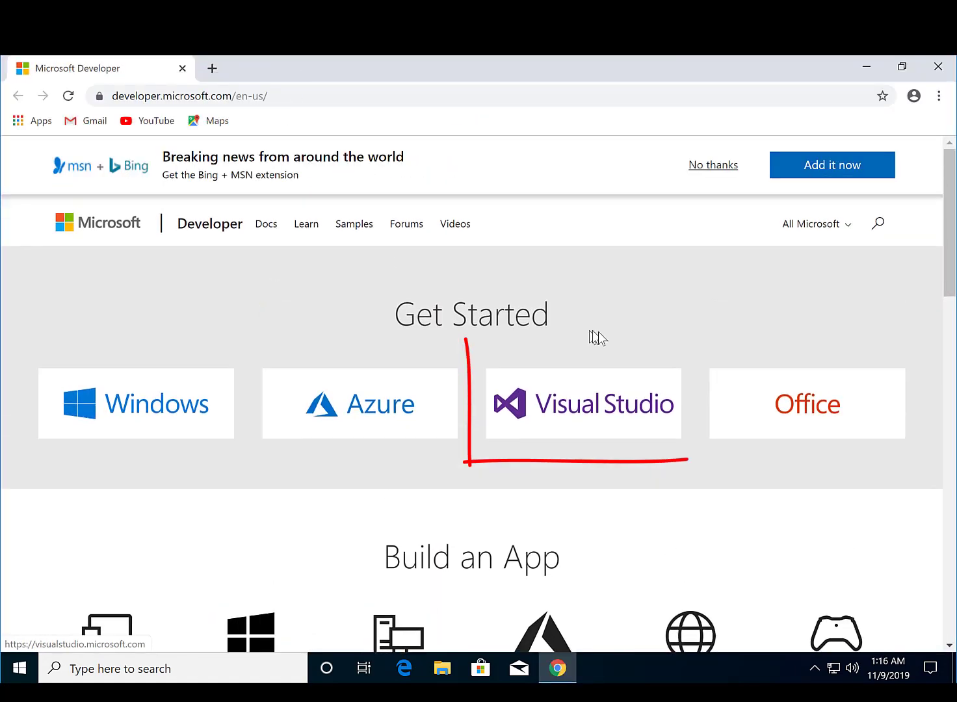
Step: Go to the Visual Studio section of the Microsoft Developer site
{"action": "left_click", "coordinate": [583, 404]}
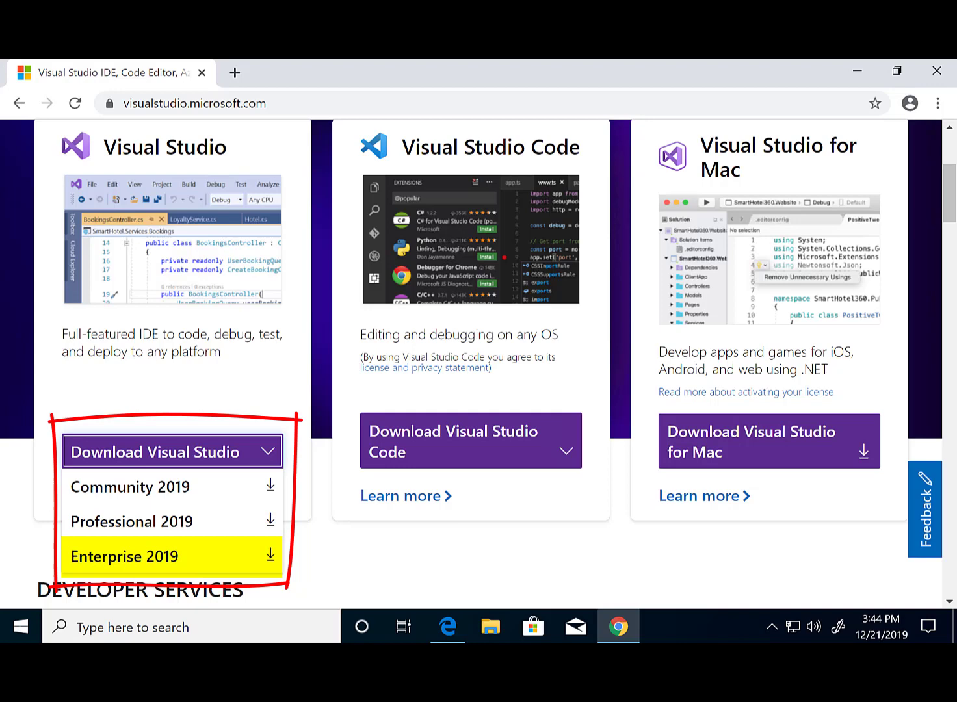
{"action": "mouse_move", "coordinate": [130, 487]}
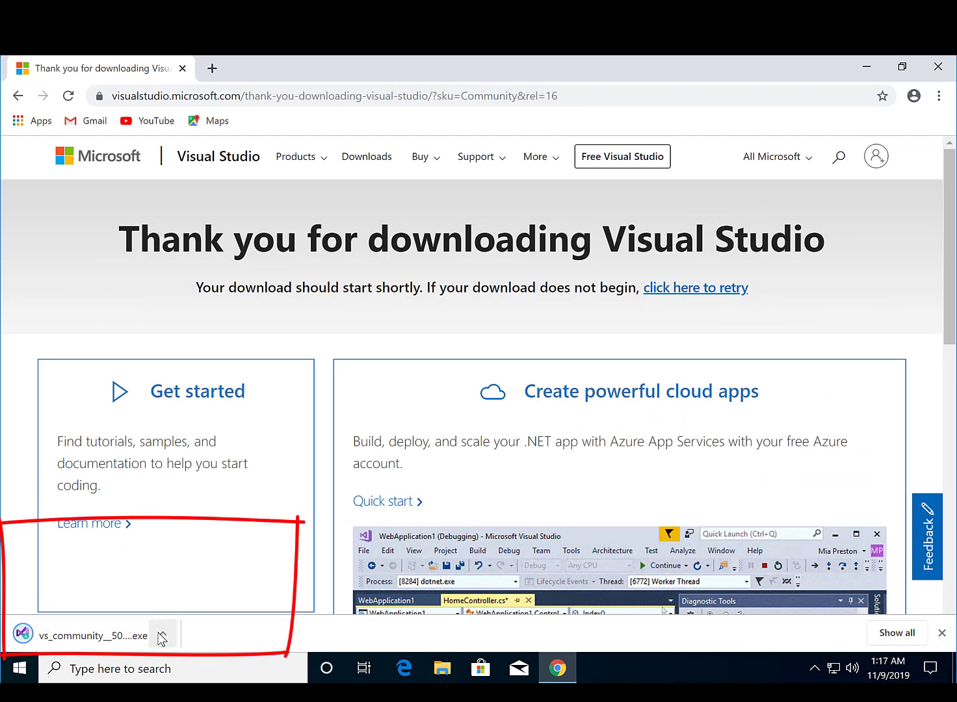
Step: Run the downloaded vs_community installer from Chrome's download bar
{"action": "left_click", "coordinate": [163, 635]}
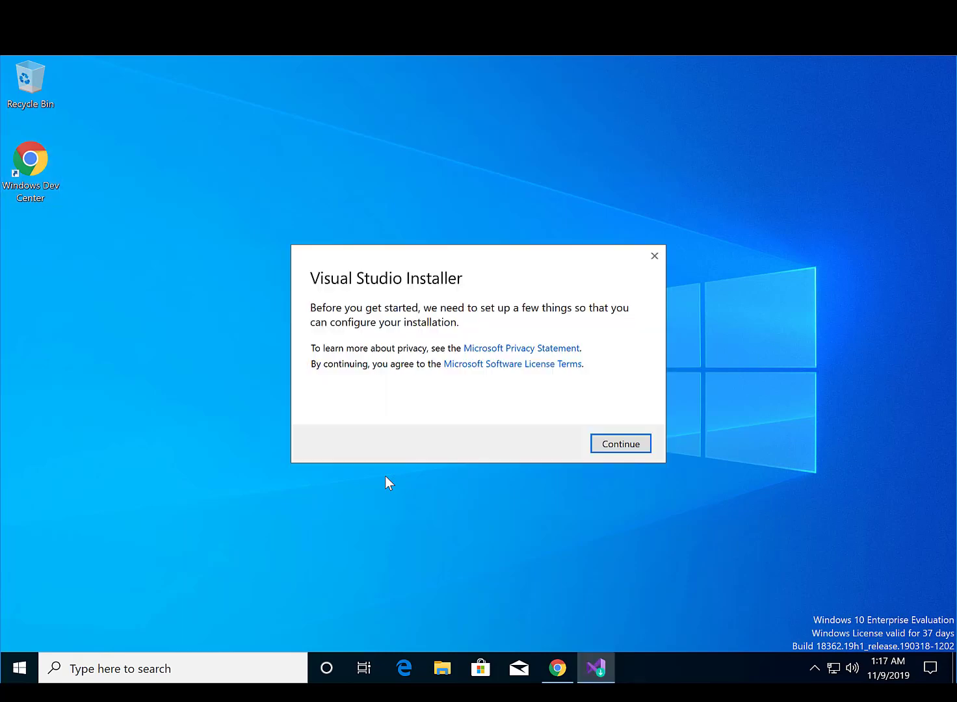
{"action": "mouse_move", "coordinate": [620, 443]}
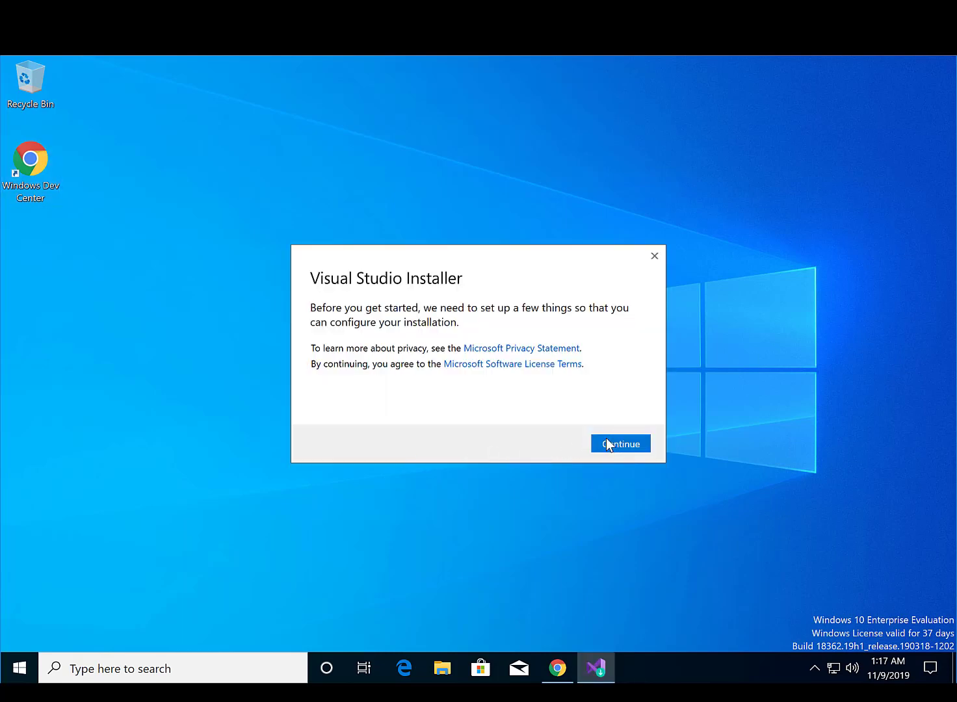
Step: Accept the Visual Studio Installer terms and continue setup
{"action": "left_click", "coordinate": [620, 443]}
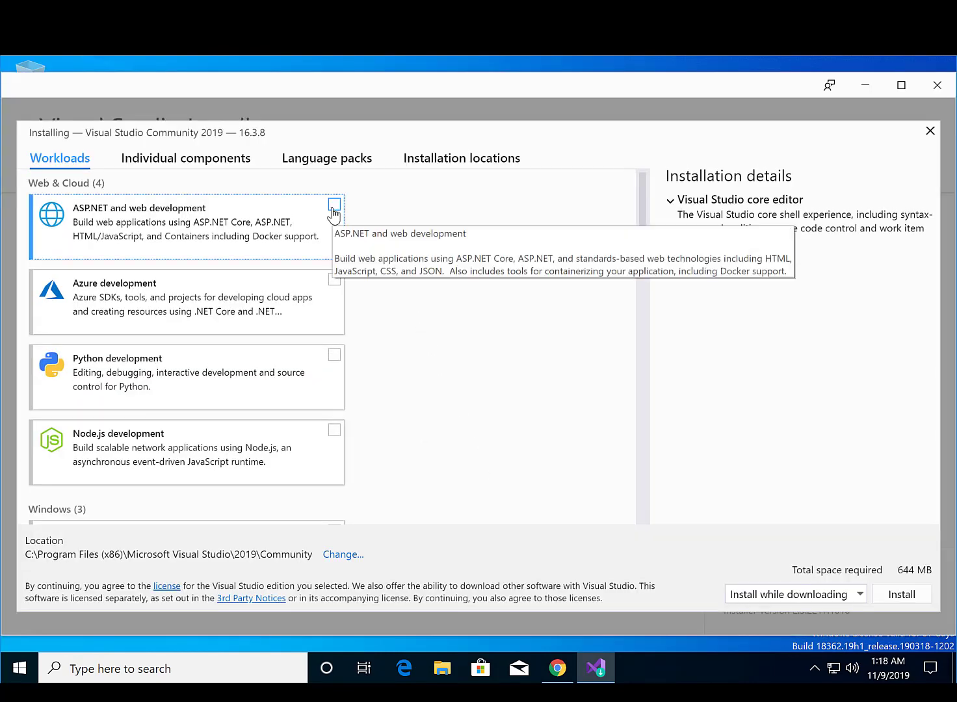
Step: Tick ASP.NET web, .NET desktop, Office/SharePoint and .NET Core cross-platform workloads, then install
{"action": "left_click", "coordinate": [333, 204]}
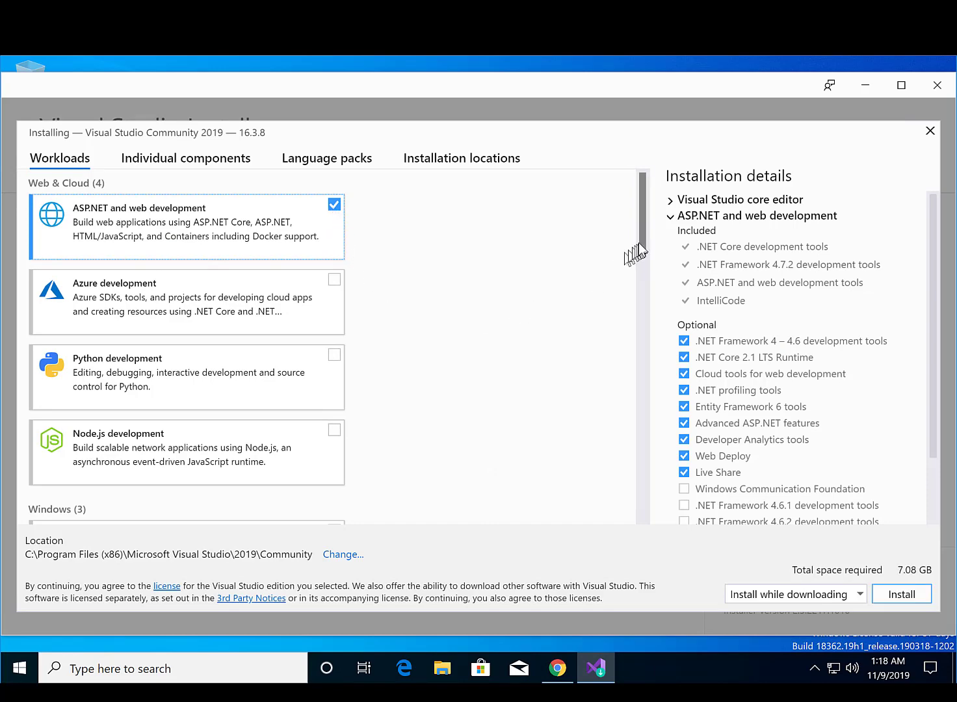
{"action": "scroll", "scroll_direction": "down", "scroll_amount": 3}
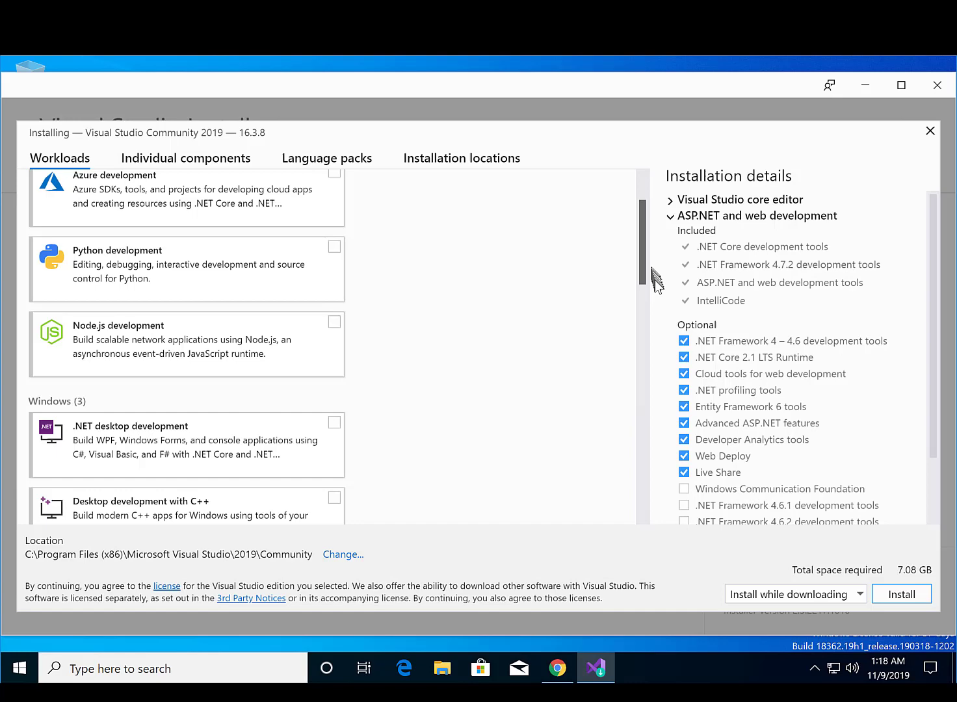
{"action": "scroll", "scroll_direction": "down", "scroll_amount": 3}
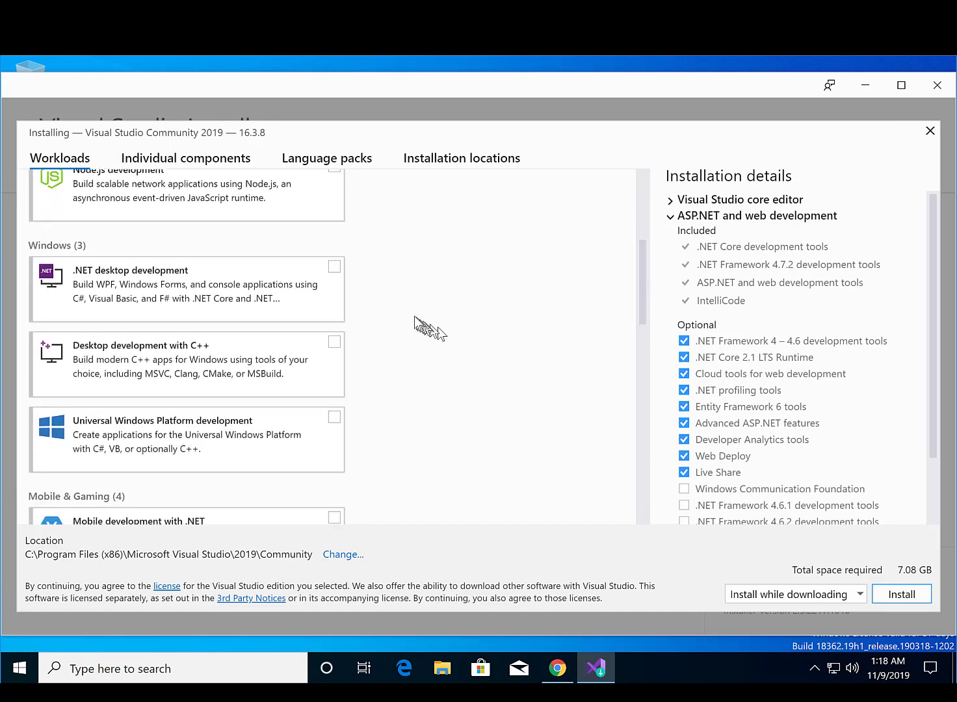
{"action": "left_click", "coordinate": [333, 266]}
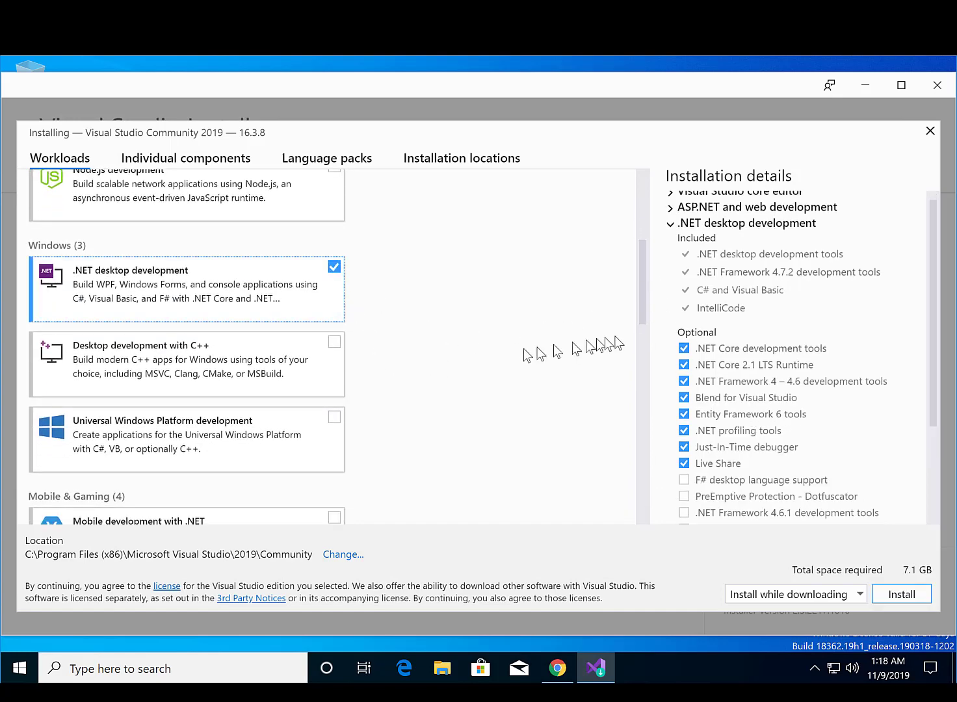
{"action": "scroll", "scroll_direction": "down", "scroll_amount": 3}
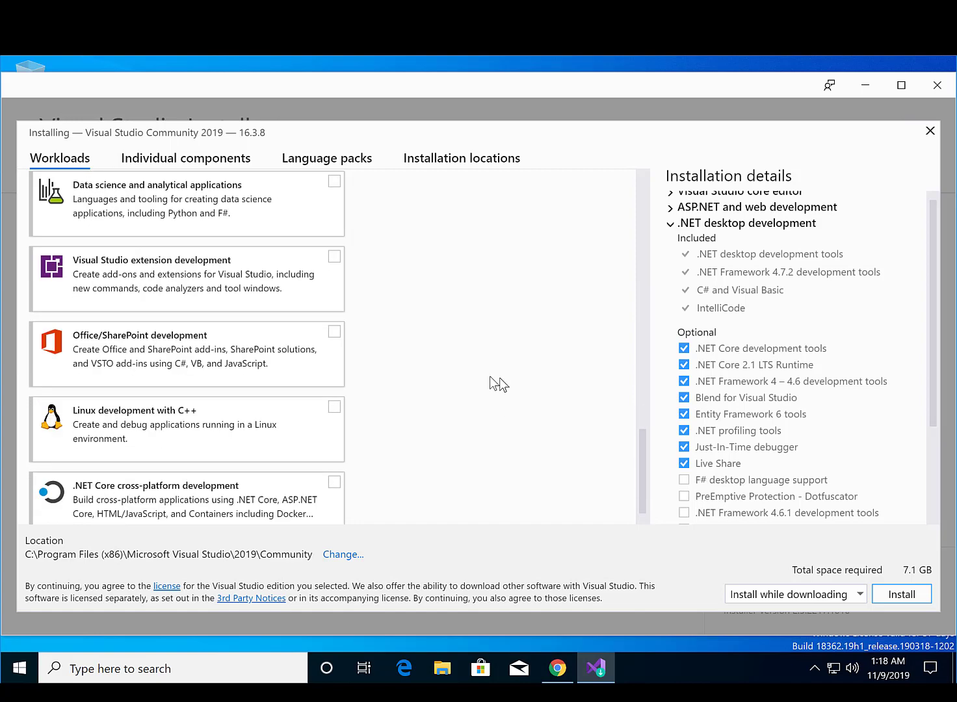
{"action": "left_click", "coordinate": [334, 331]}
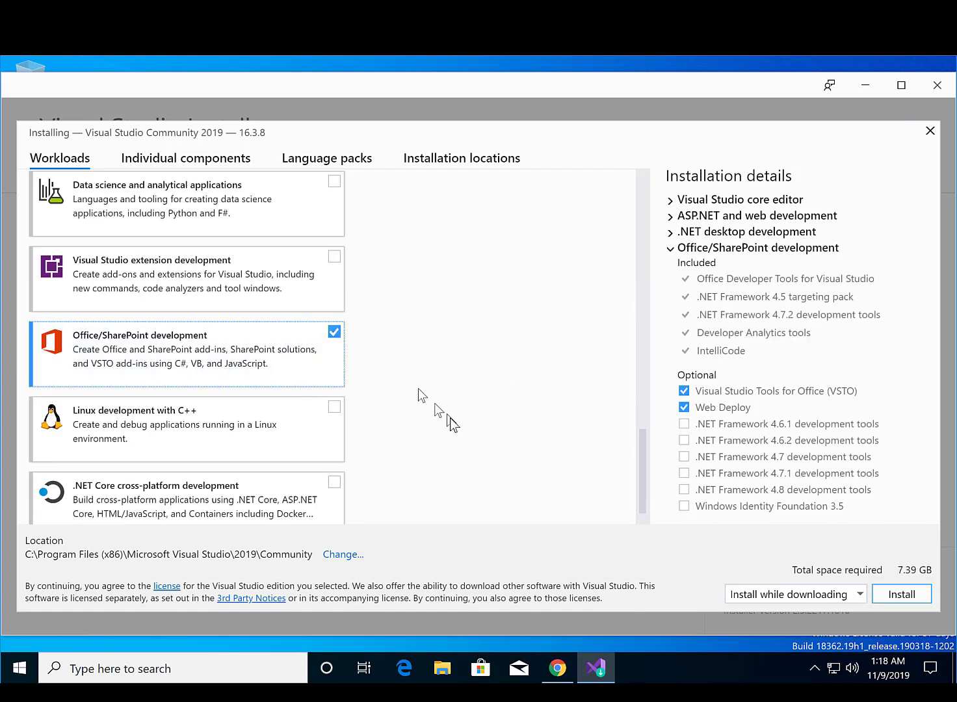
{"action": "mouse_move", "coordinate": [333, 488]}
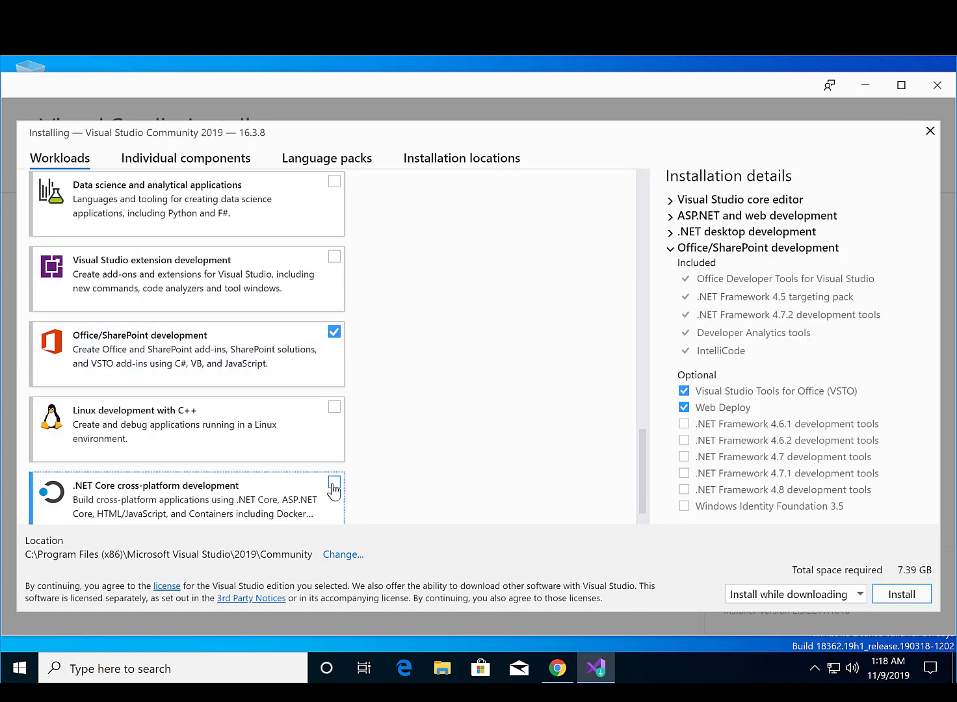
{"action": "left_click", "coordinate": [335, 487]}
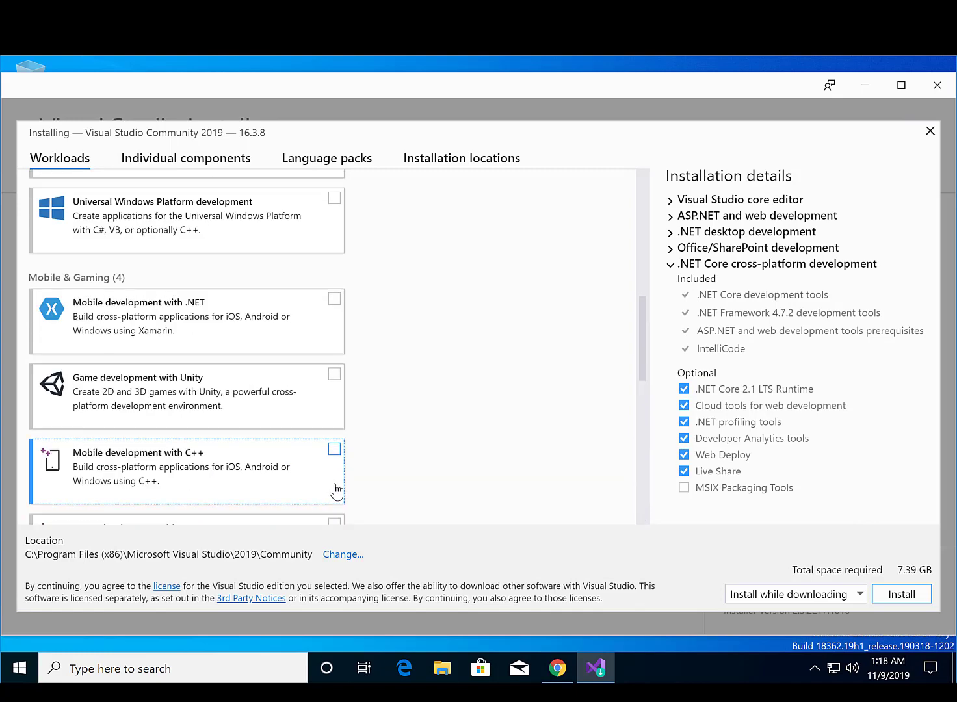
{"action": "scroll", "scroll_direction": "up", "scroll_amount": 3}
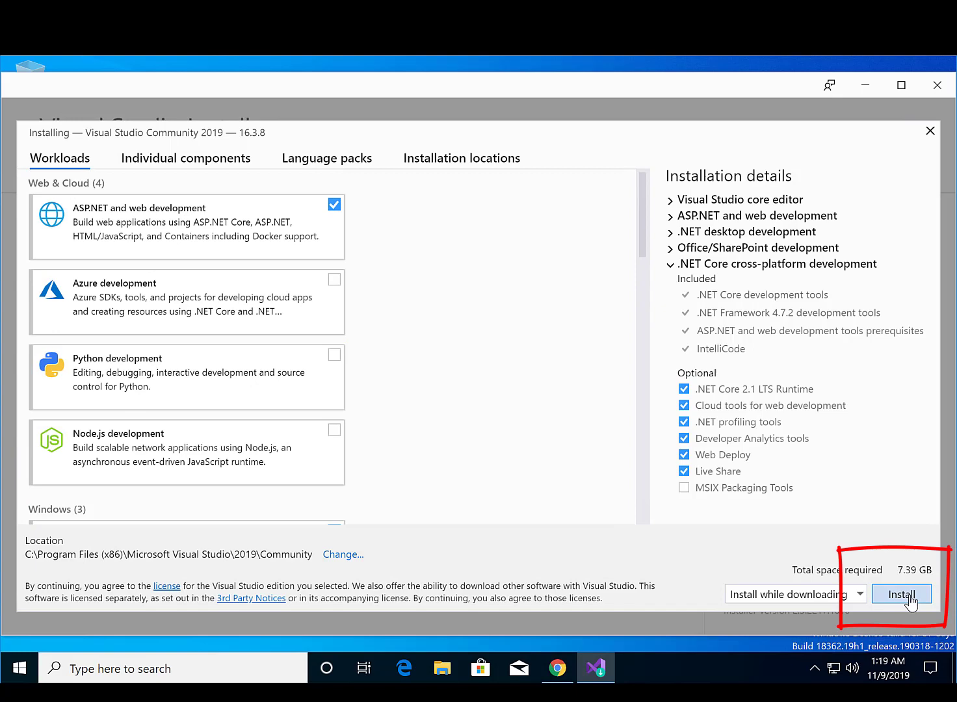
{"action": "left_click", "coordinate": [901, 593]}
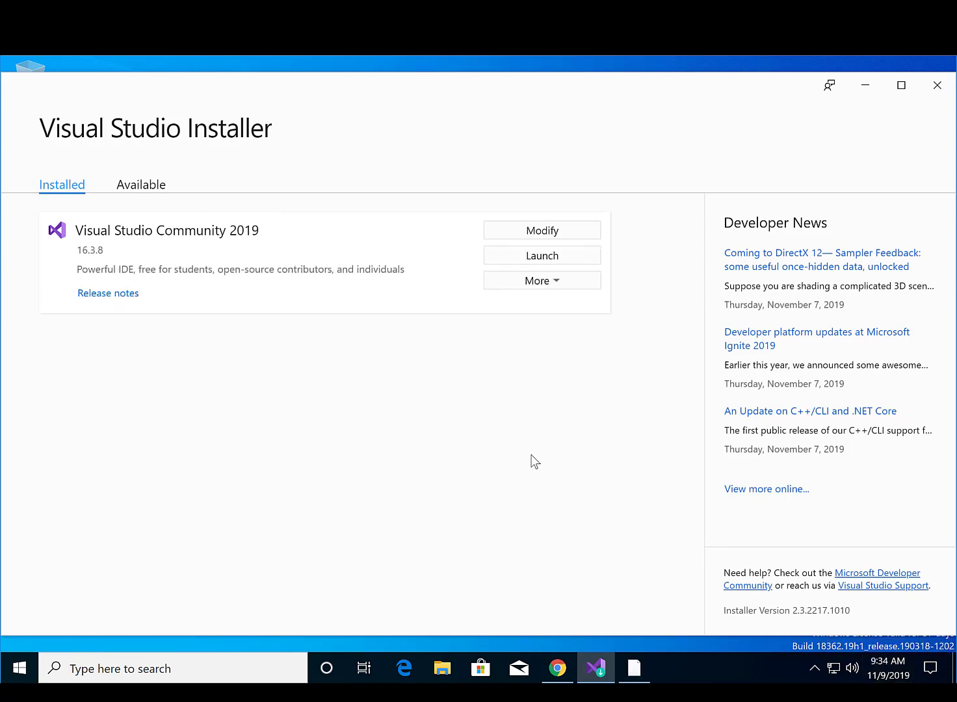
{"action": "mouse_move", "coordinate": [900, 151]}
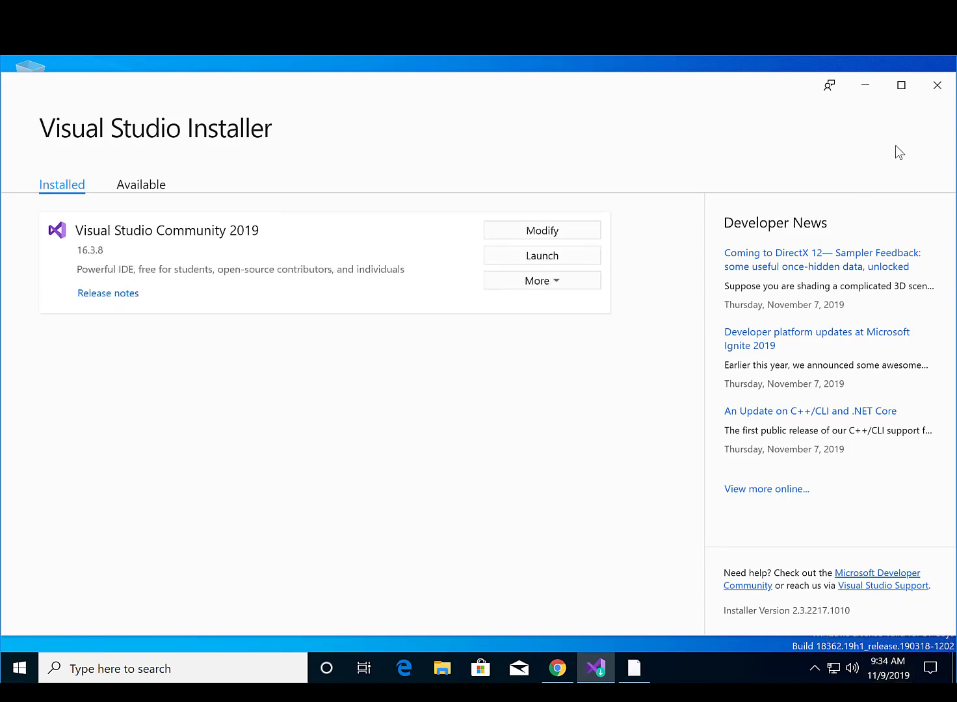
{"action": "mouse_move", "coordinate": [937, 86]}
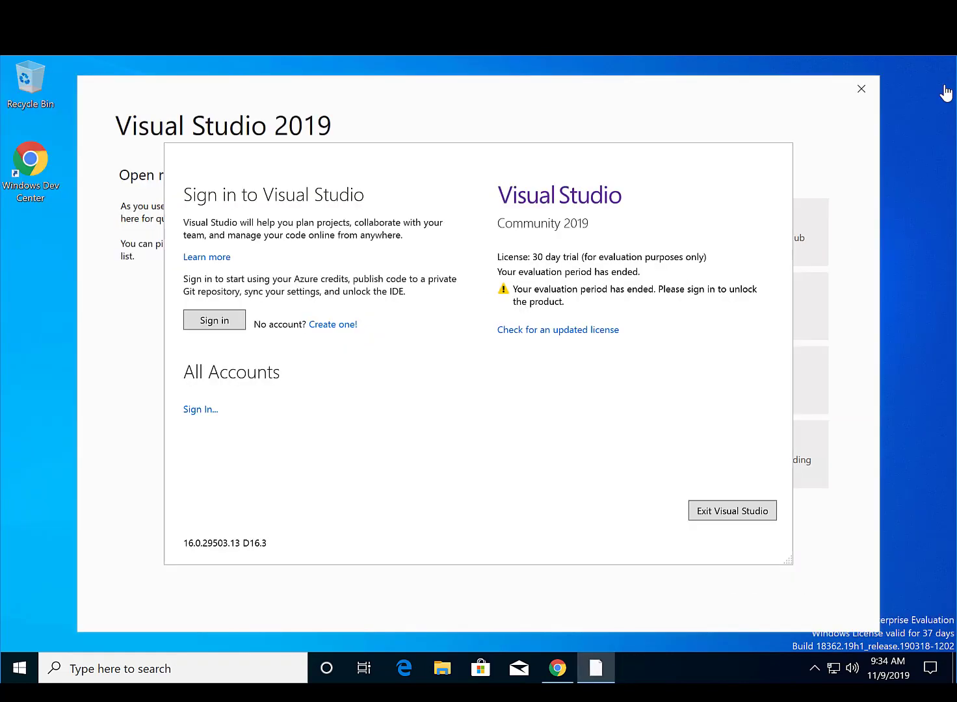
{"action": "mouse_move", "coordinate": [388, 375]}
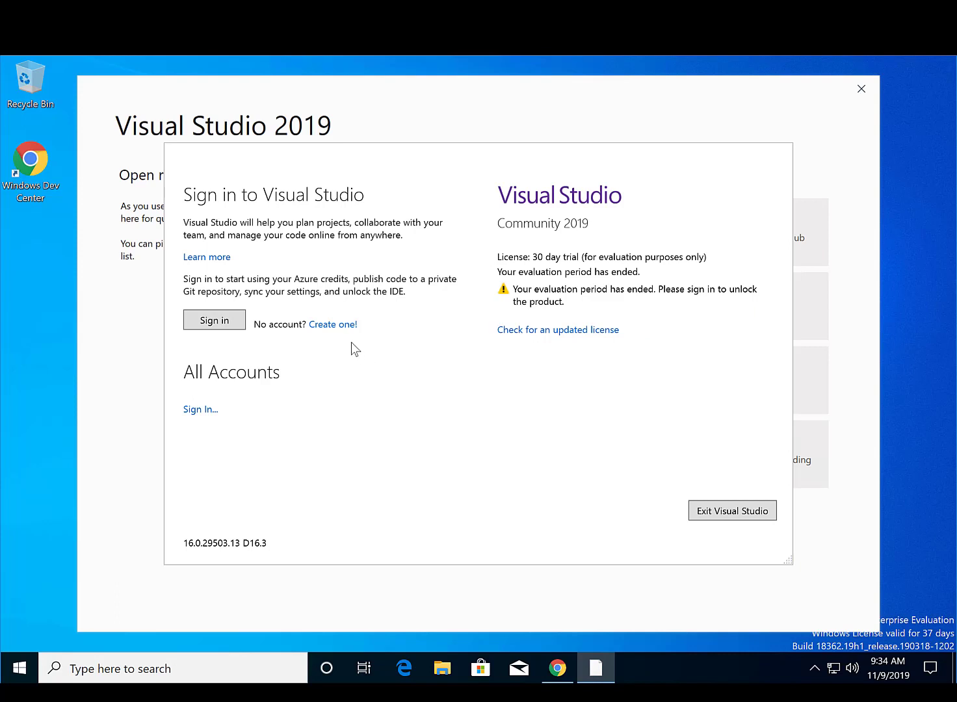
Step: Add a Microsoft account to Visual Studio by submitting its email and approving sign-in
{"action": "left_click", "coordinate": [200, 409]}
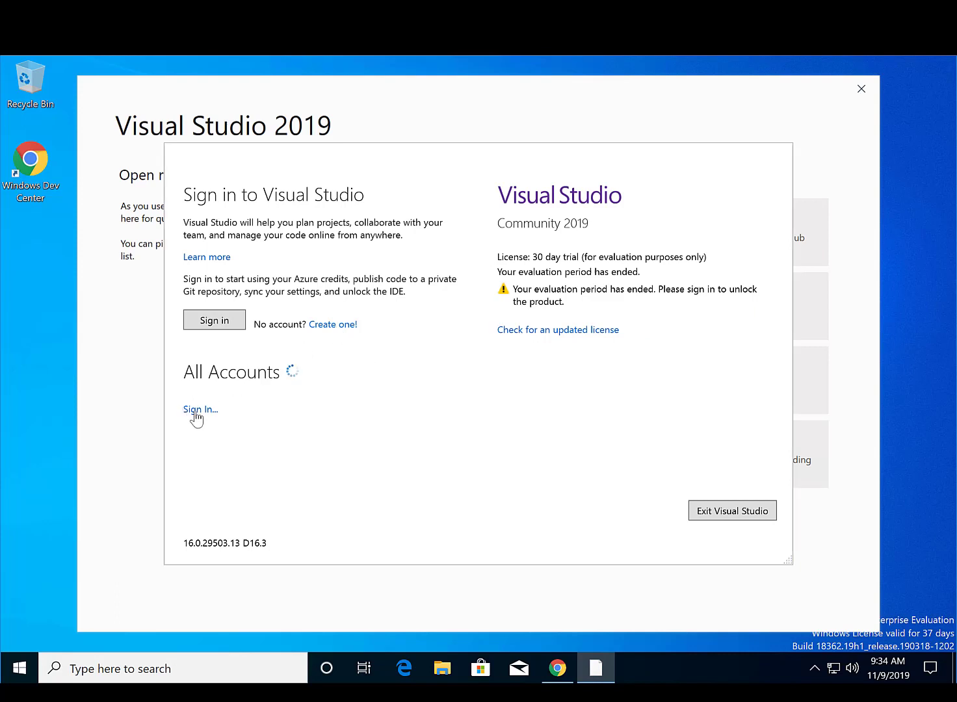
{"action": "mouse_move", "coordinate": [326, 428]}
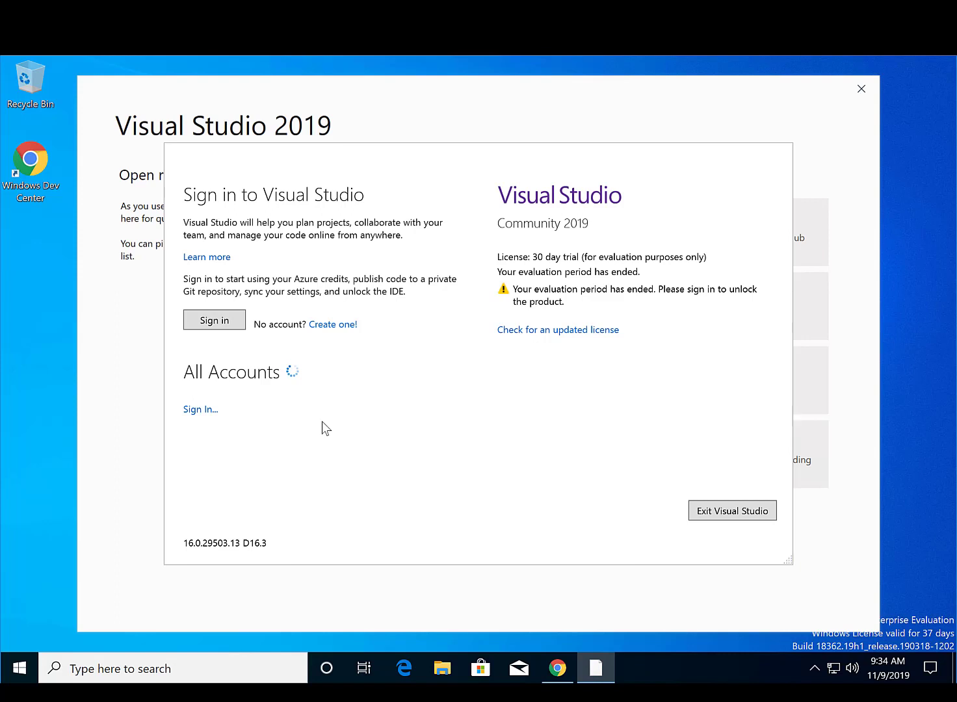
{"action": "left_click", "coordinate": [214, 319]}
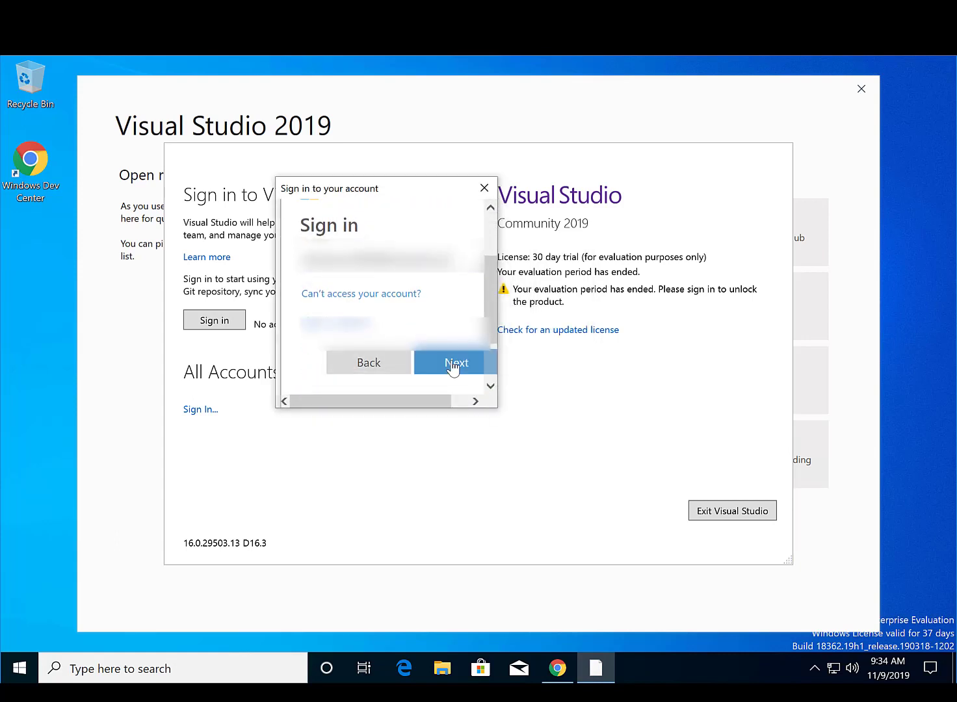
{"action": "left_click", "coordinate": [457, 363]}
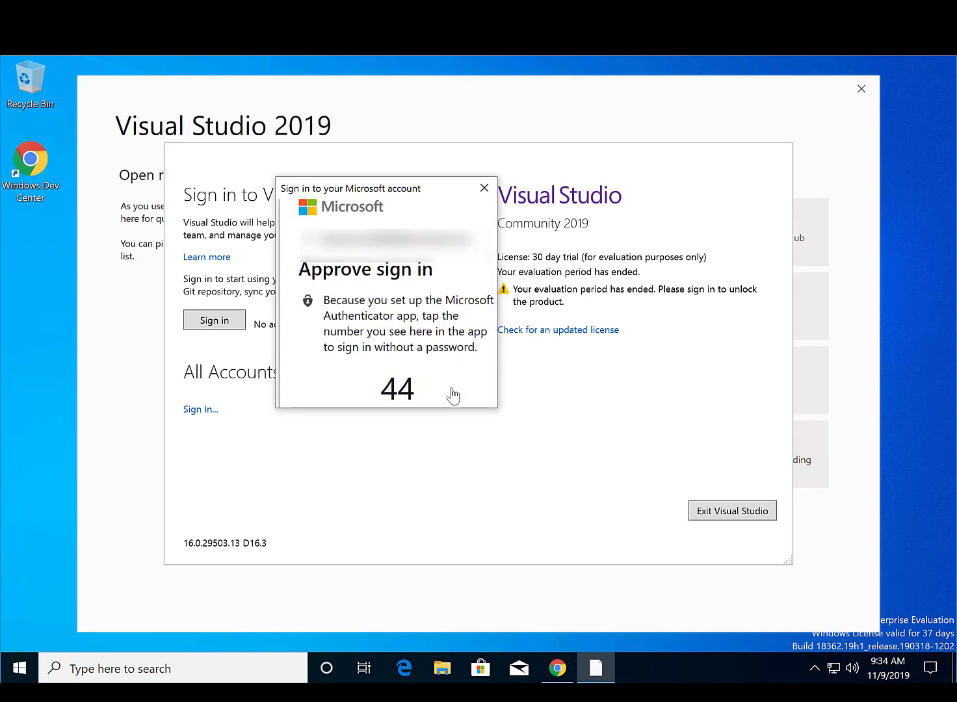
{"action": "left_click", "coordinate": [484, 188]}
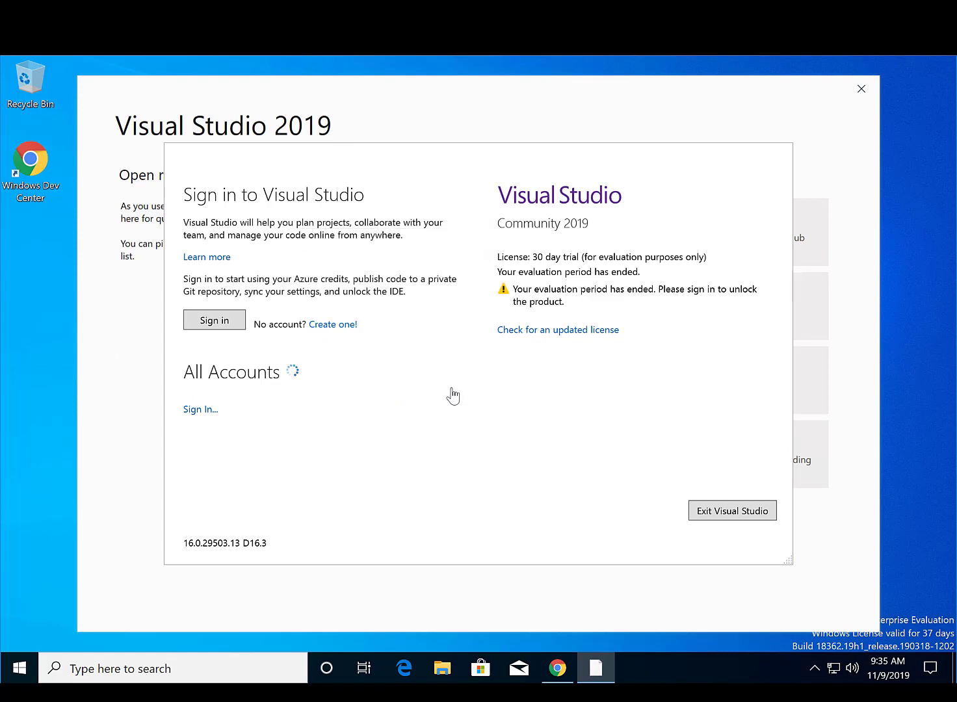
{"action": "mouse_move", "coordinate": [446, 385]}
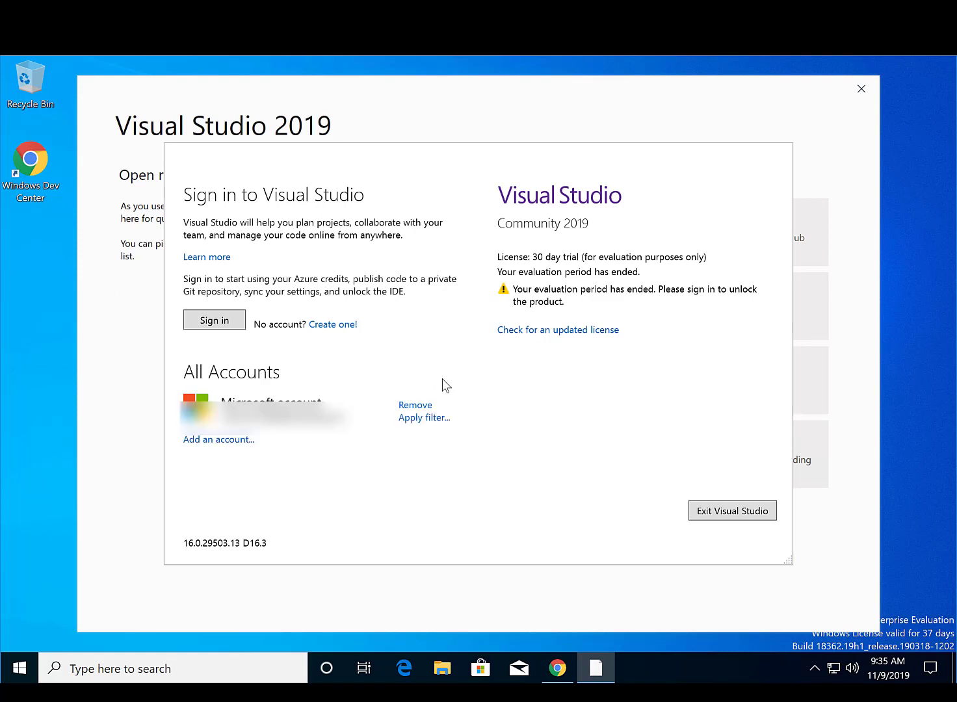
{"action": "left_click", "coordinate": [214, 320]}
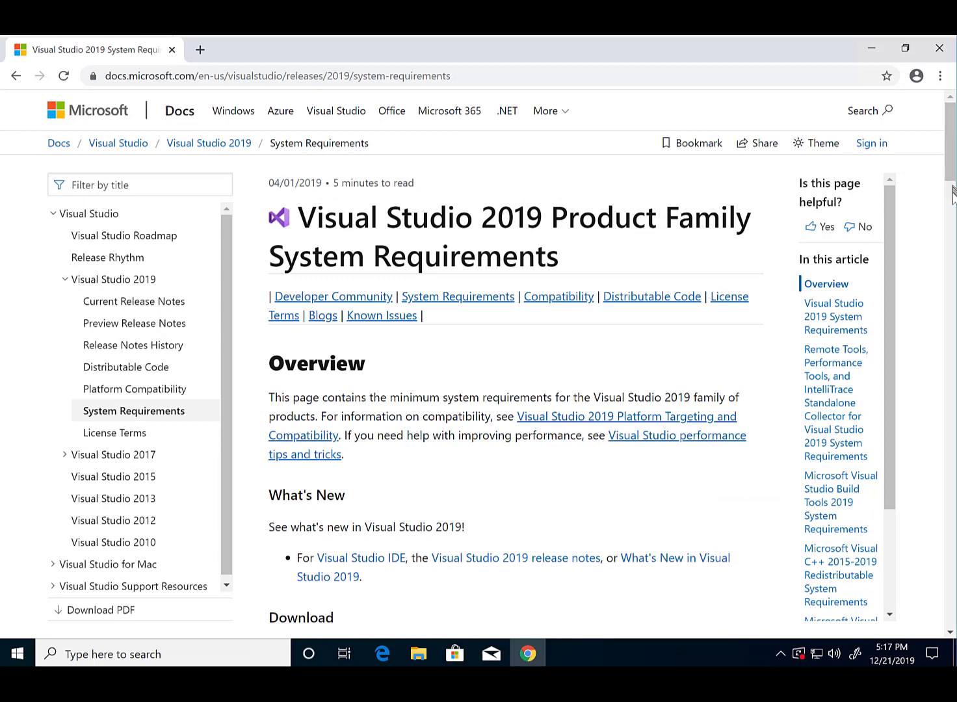
Step: Scroll the System Requirements page down to the supported operating systems and hardware
{"action": "scroll", "scroll_direction": "down", "scroll_amount": 3}
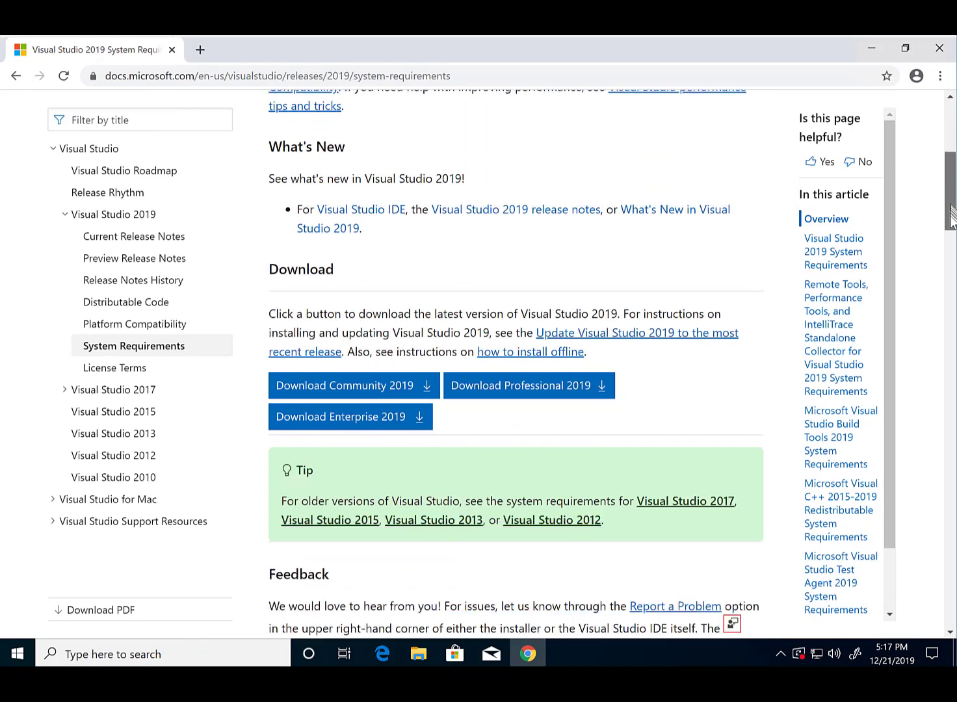
{"action": "scroll", "scroll_direction": "down", "scroll_amount": 3}
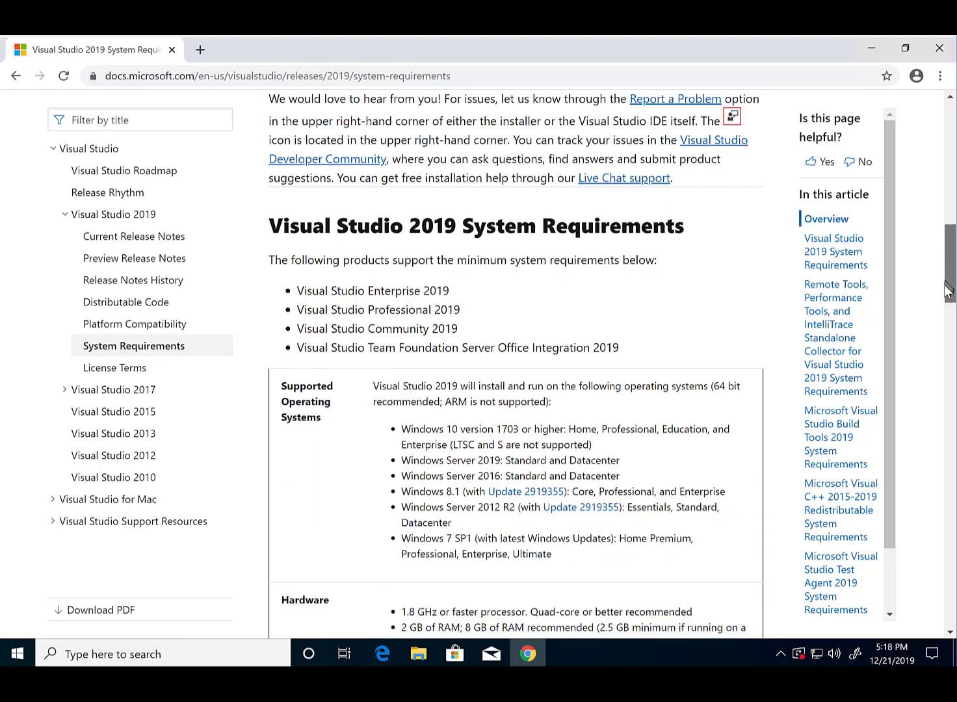
{"action": "scroll", "scroll_direction": "down", "scroll_amount": 3}
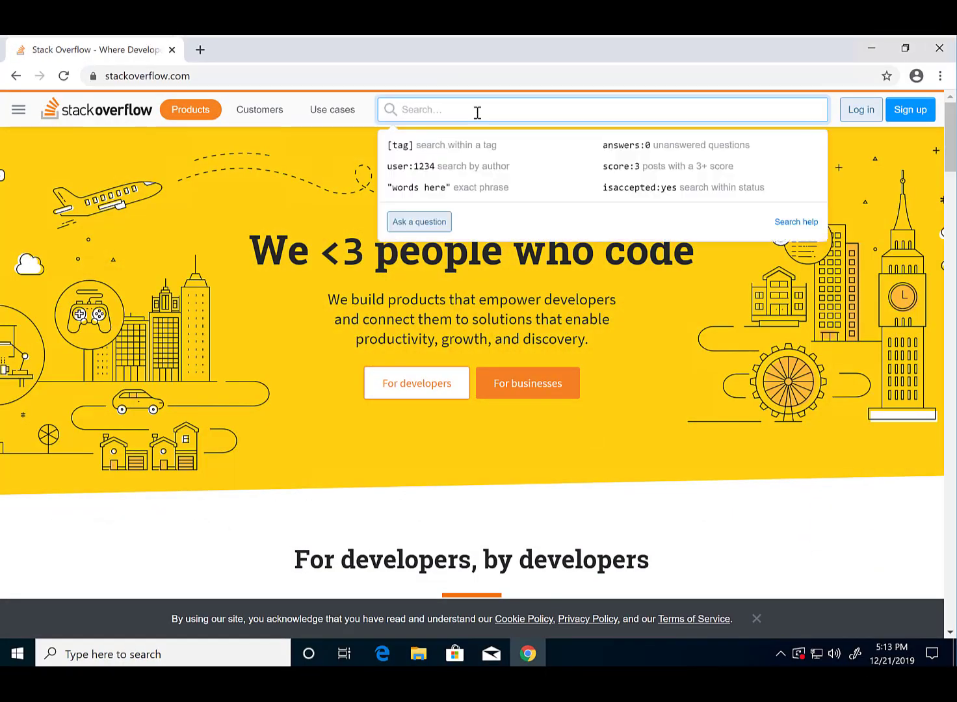
Step: Search Stack Overflow for 'visual studio 2019 installation issues'
{"action": "type", "text": "visual"}
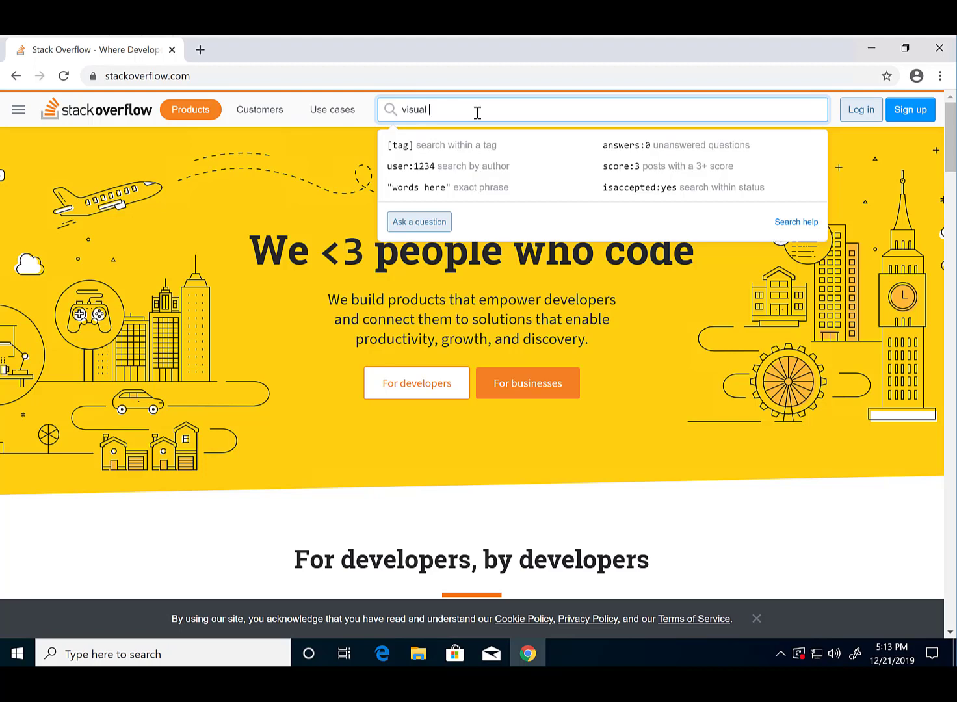
{"action": "type", "text": "studio"}
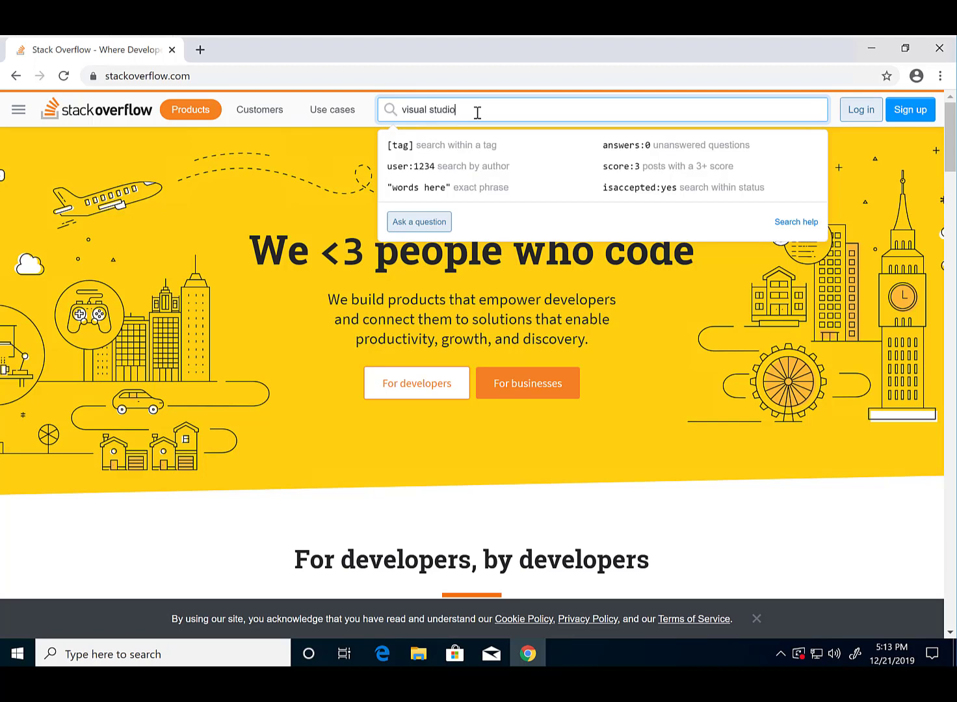
{"action": "type", "text": "2019"}
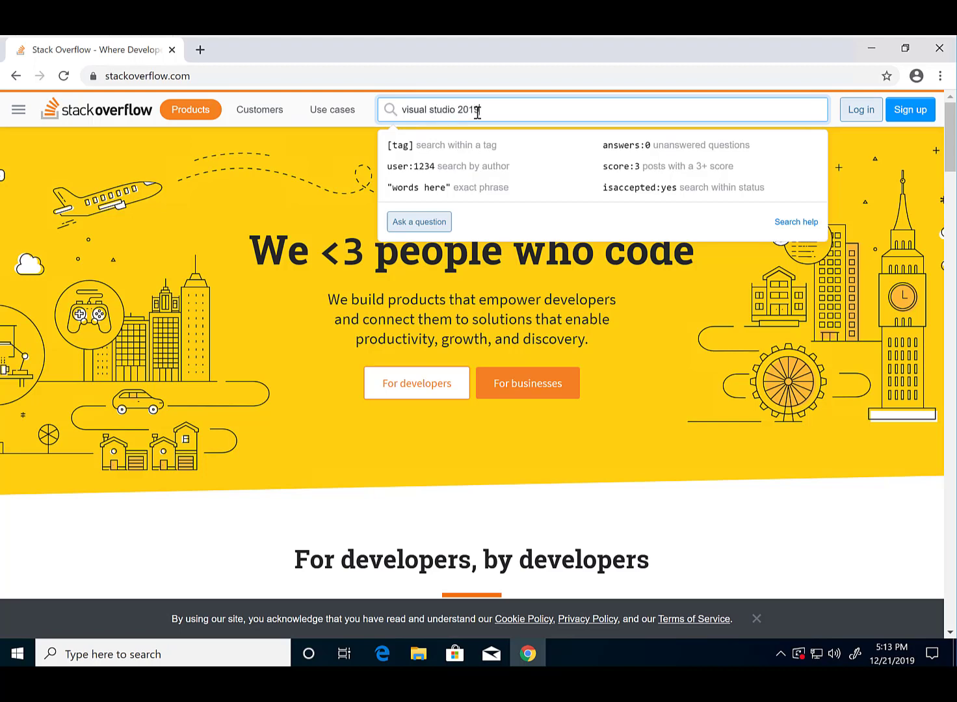
{"action": "type", "text": "install"}
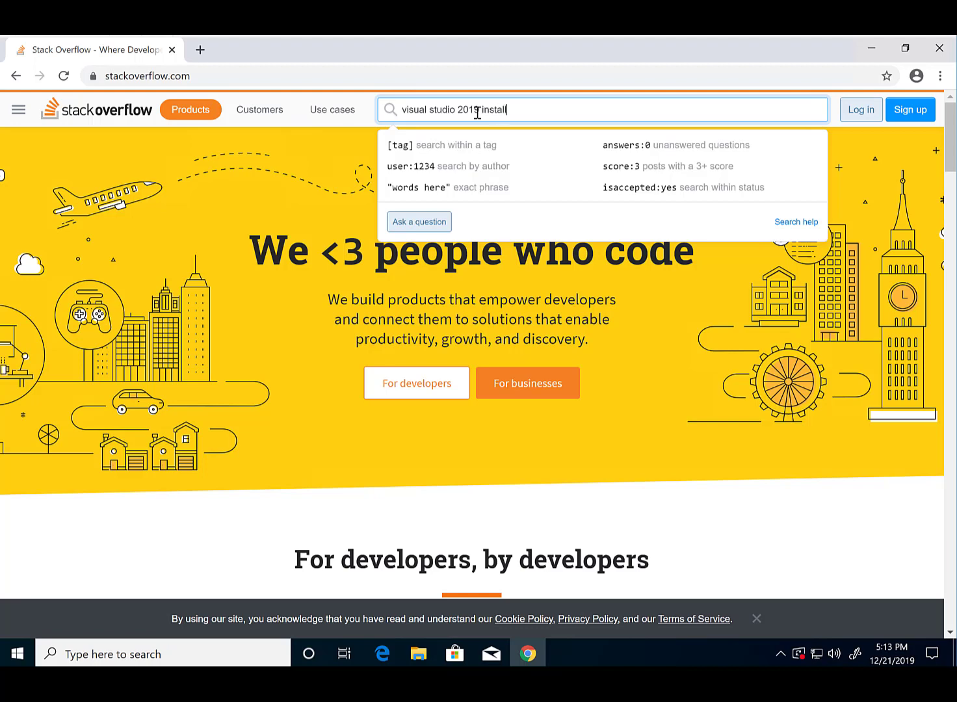
{"action": "type", "text": "ation issues"}
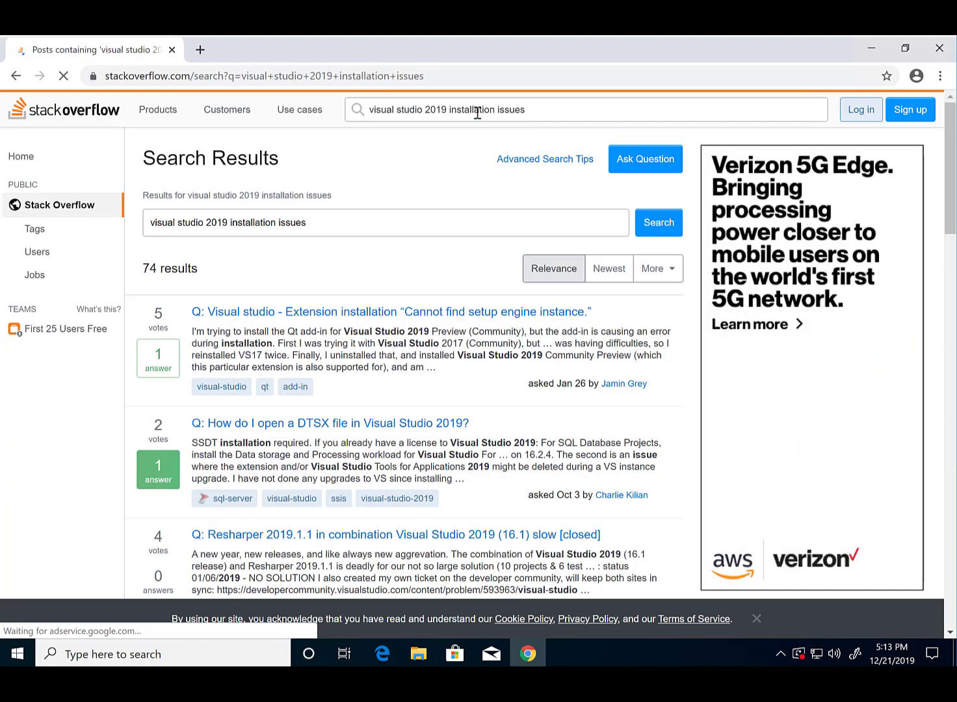
{"action": "mouse_move", "coordinate": [512, 199]}
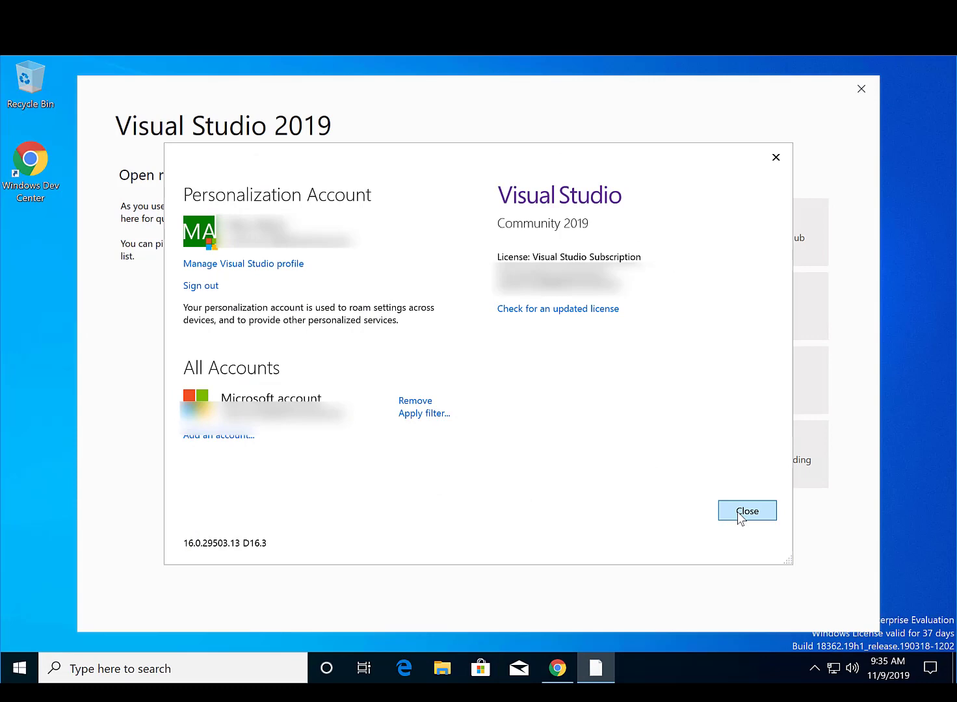
Step: Close the Personalization Account dialog to return to the Visual Studio 2019 start window
{"action": "left_click", "coordinate": [746, 511]}
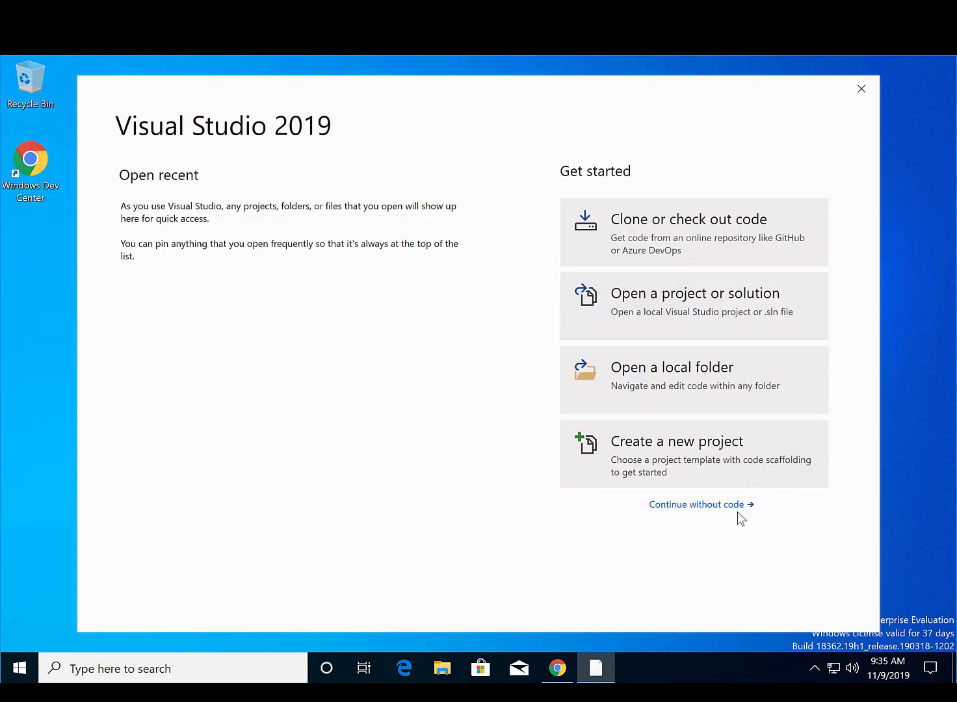